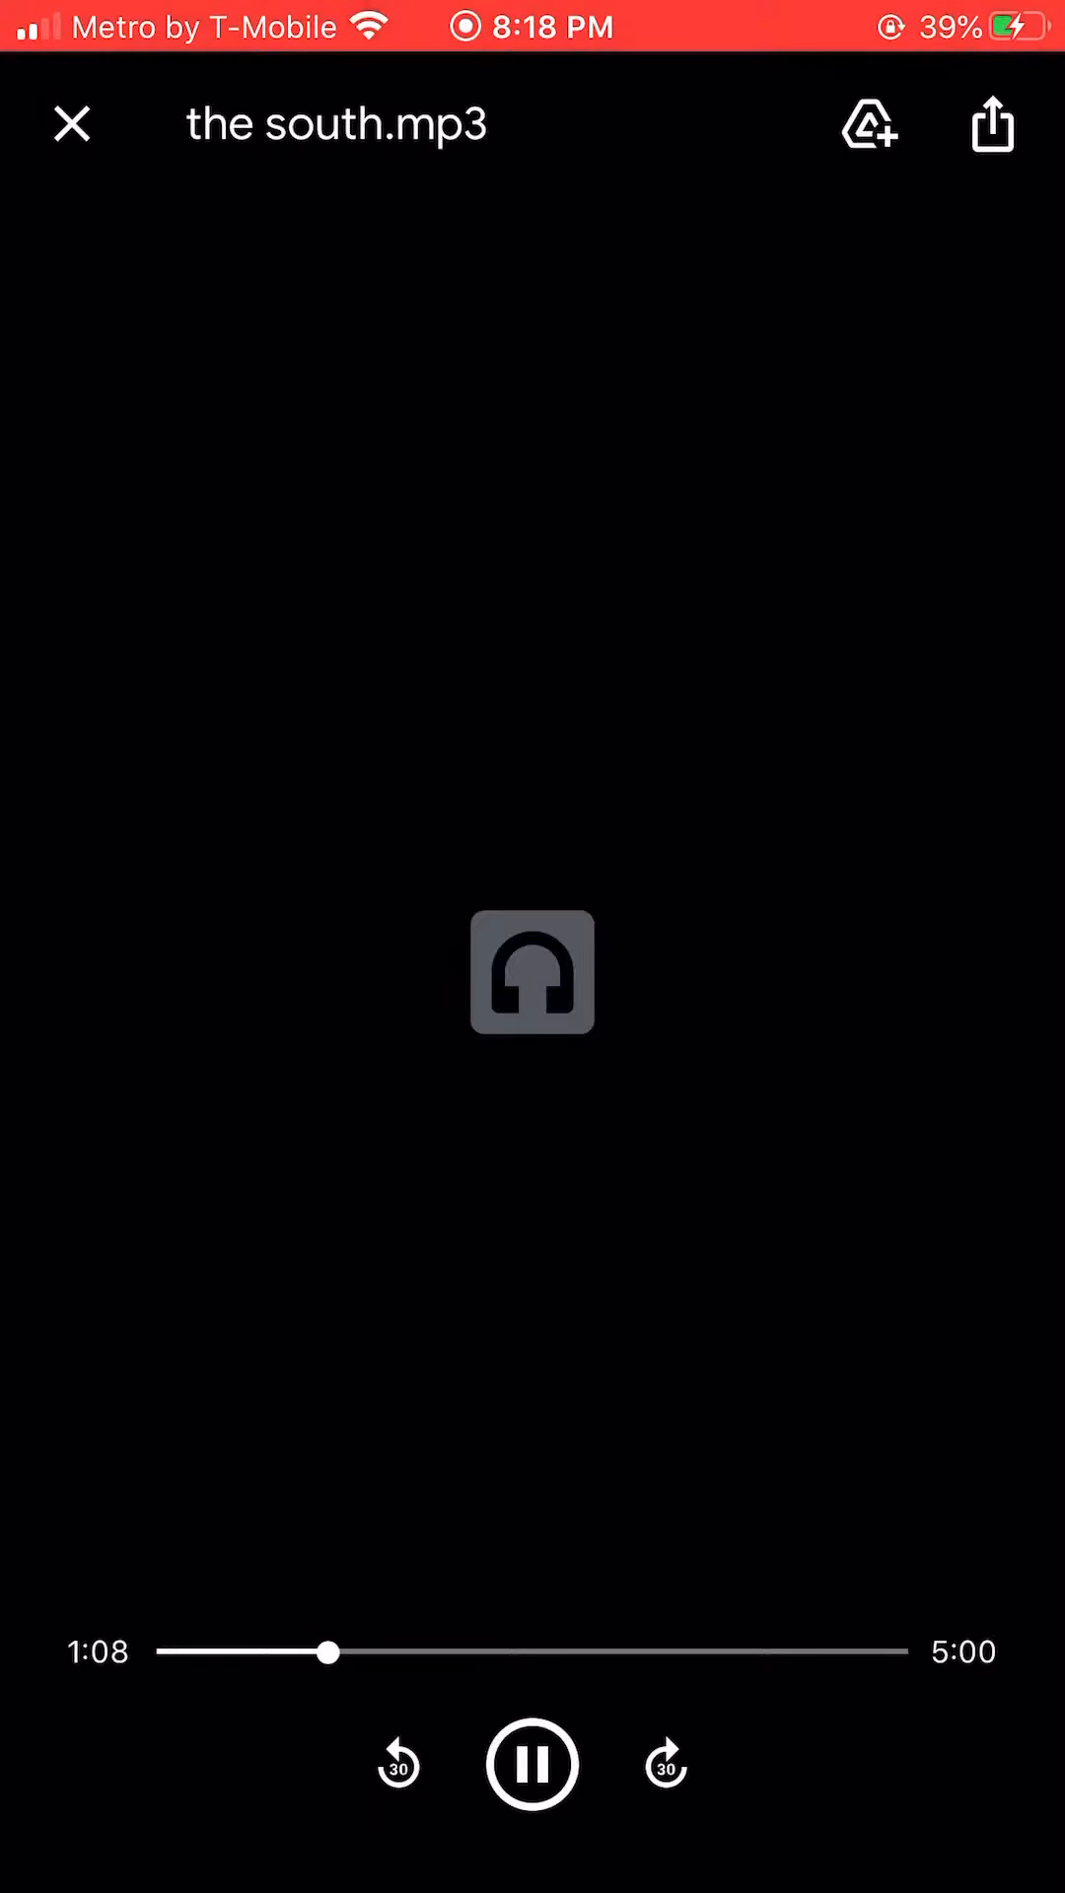
Step: Raise the playback volume of the south.mp3 with the volume-up button
{"action": "key", "text": "volume_up"}
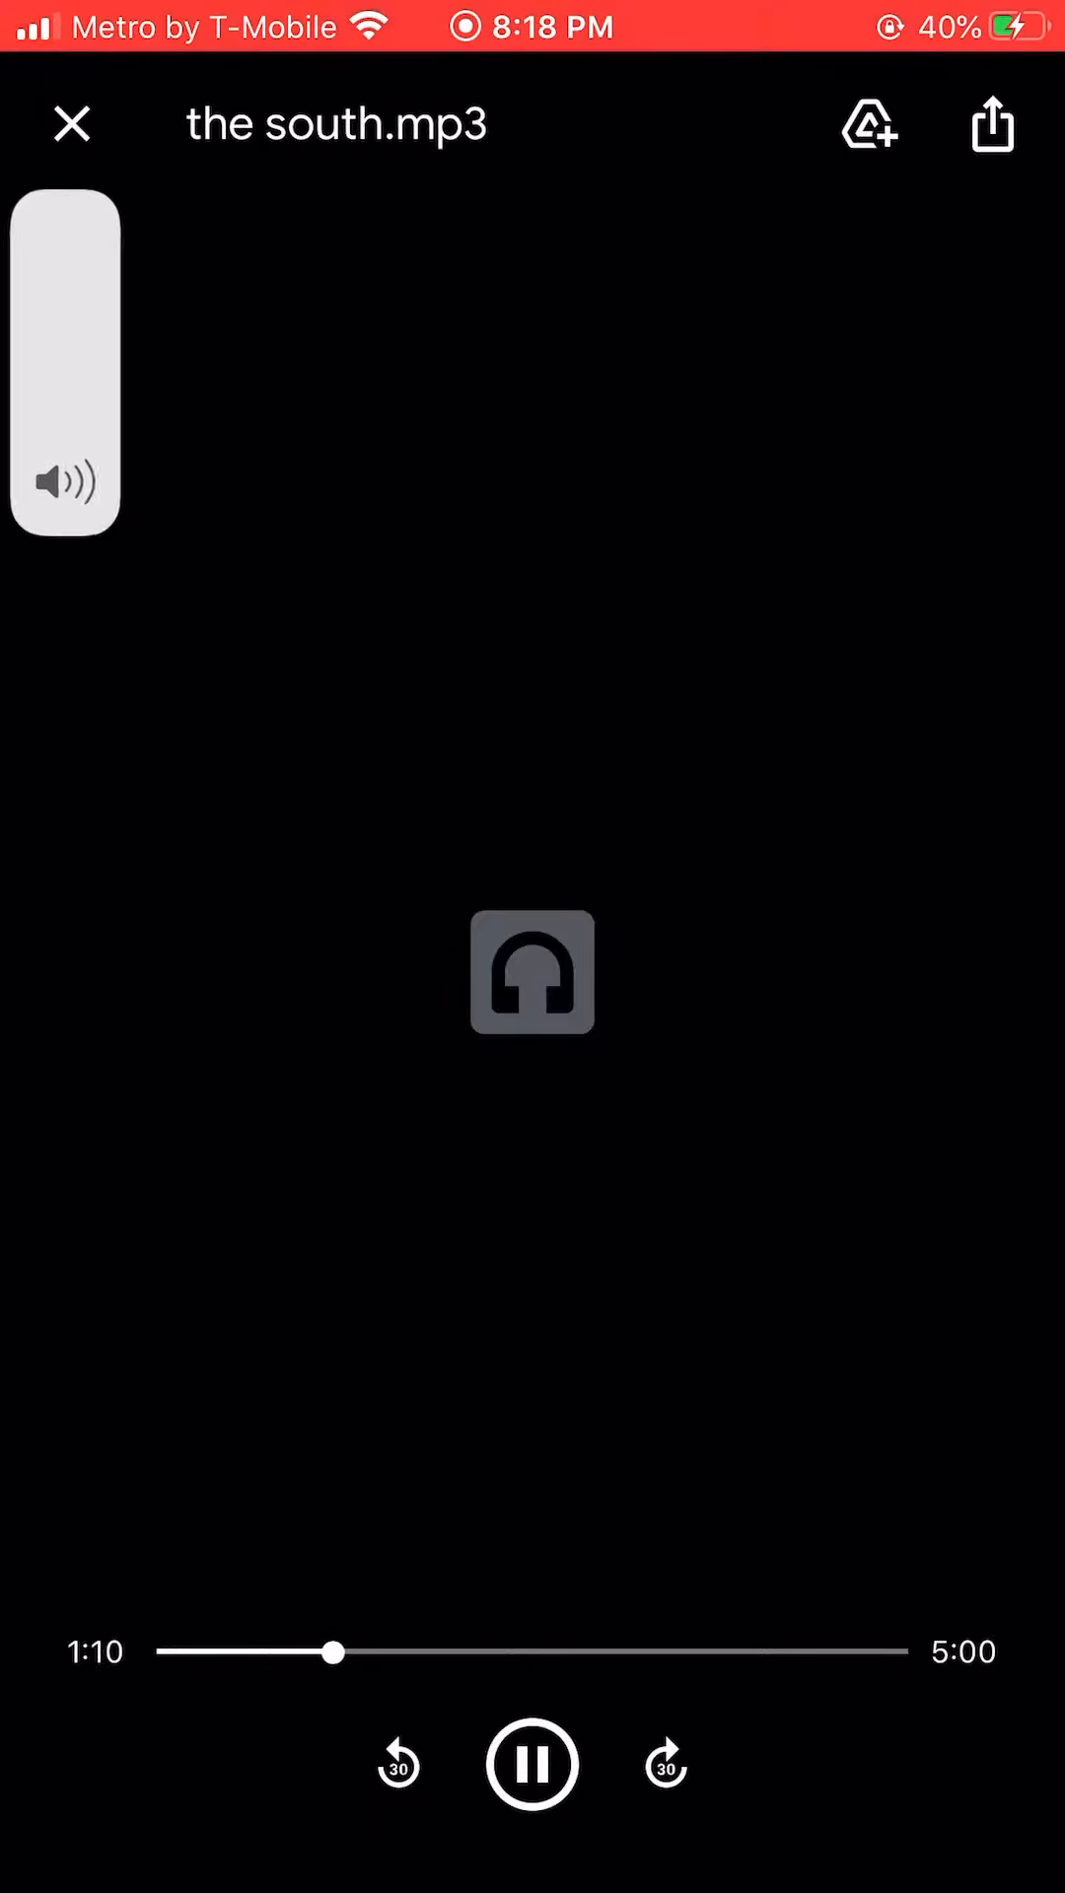